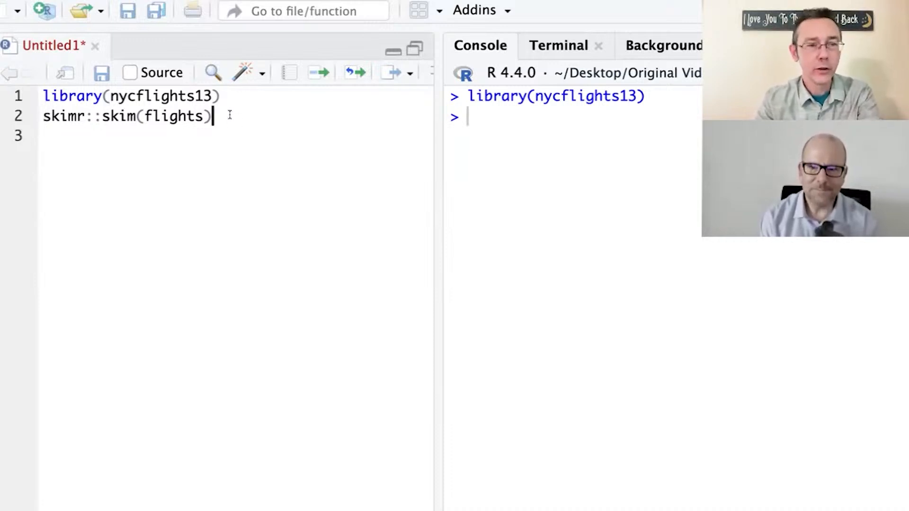
- Highlight the skim function name on the skimr::skim(flights) line
double_click(118, 116)
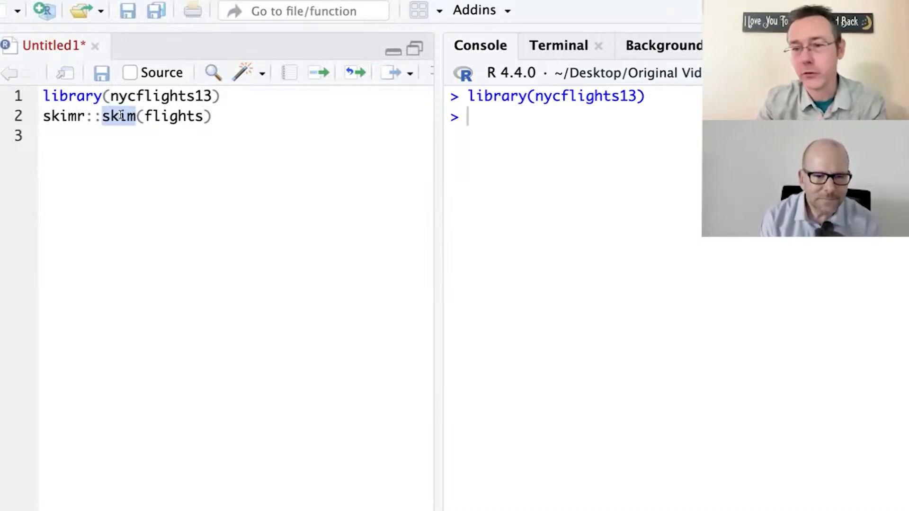
mouse_move(119, 116)
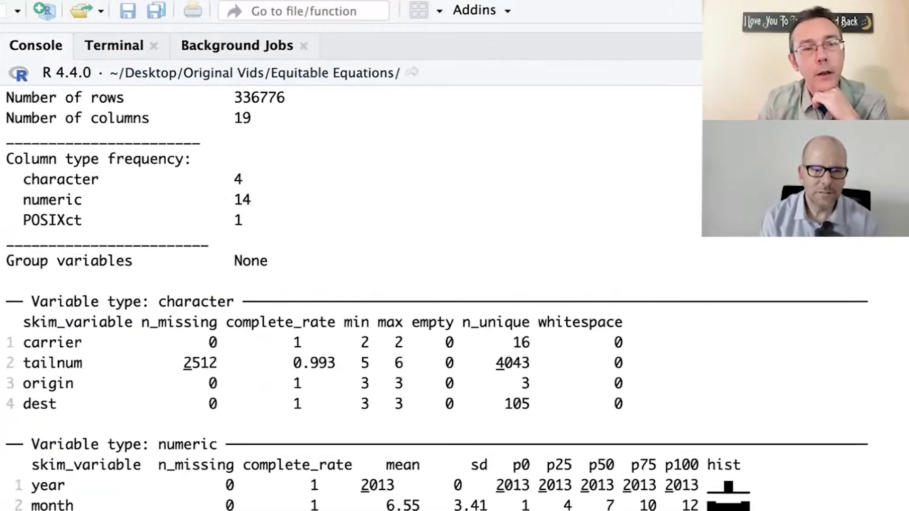
- Scroll through the 336,776-row skim output, highlighting the tailnum complete rate value
scroll(down, 3)
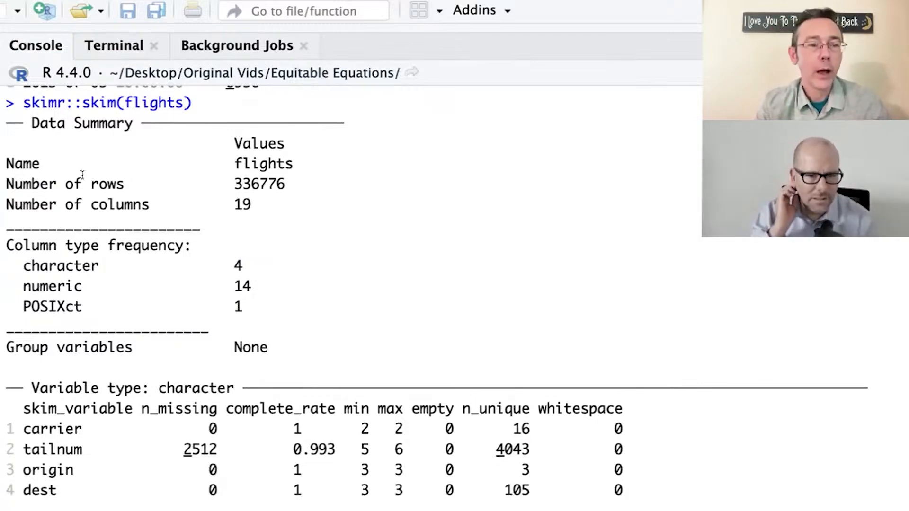
mouse_move(325, 305)
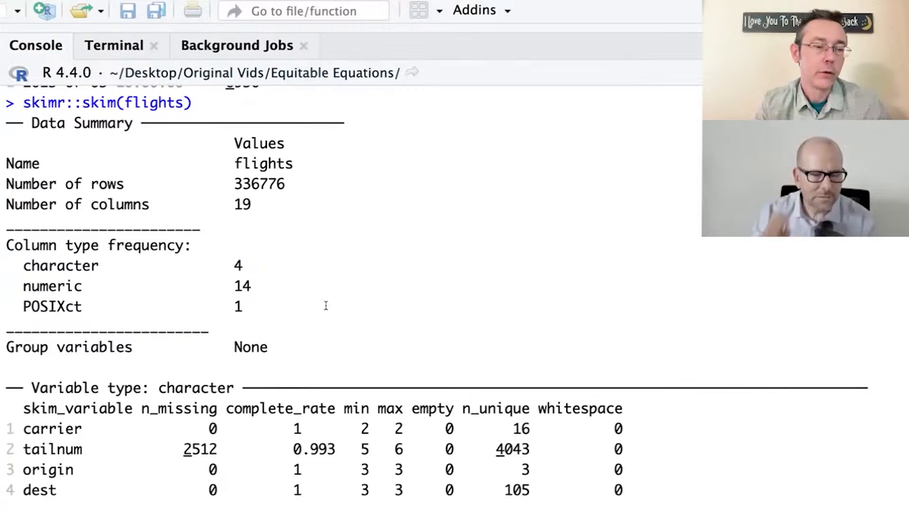
scroll(down, 3)
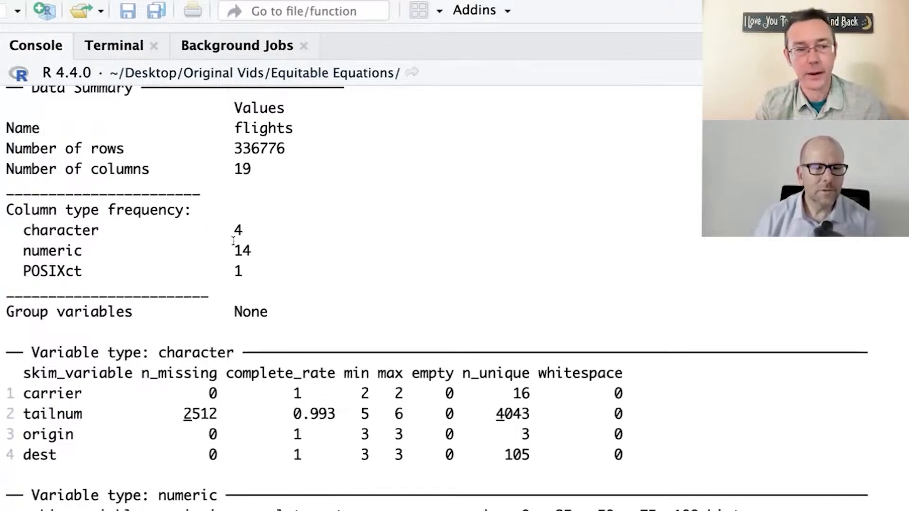
double_click(242, 250)
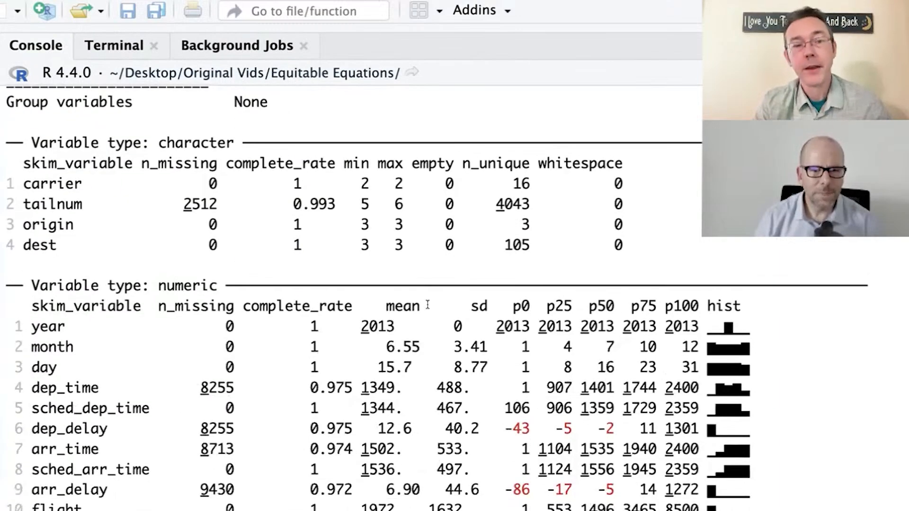
double_click(199, 204)
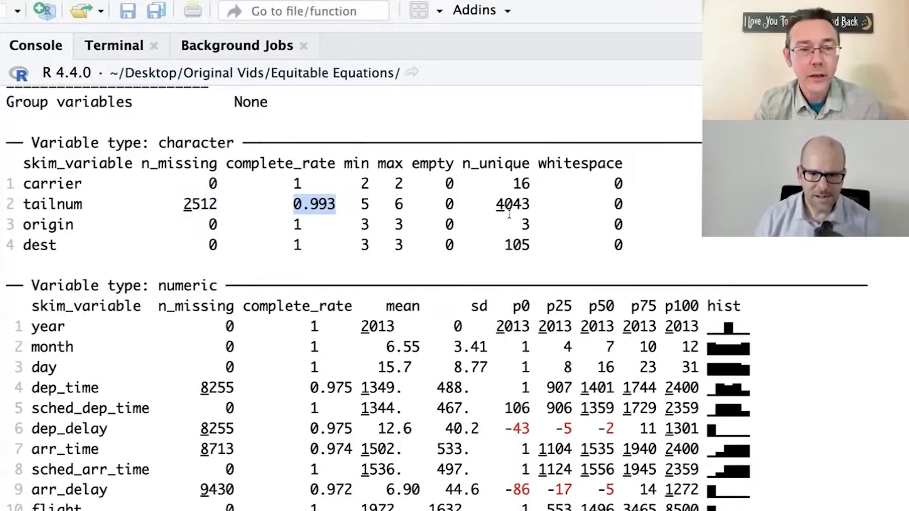
scroll(down, 3)
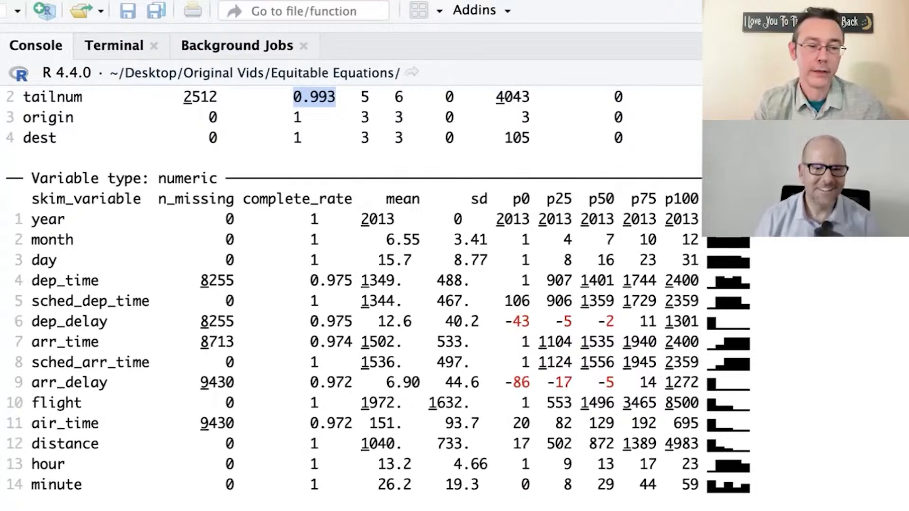
scroll(down, 3)
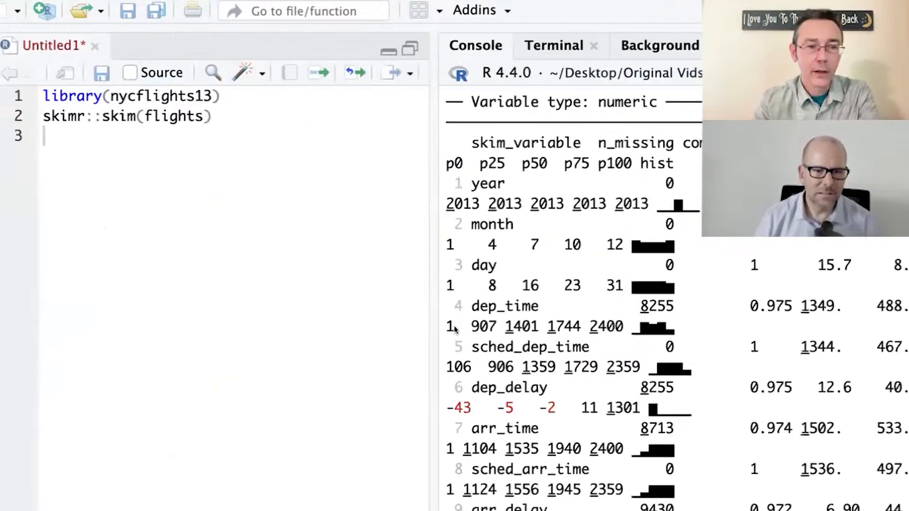
- Assign the skim result to flights_skimmed and add a View(flights_skimmed) line
scroll(down, 3)
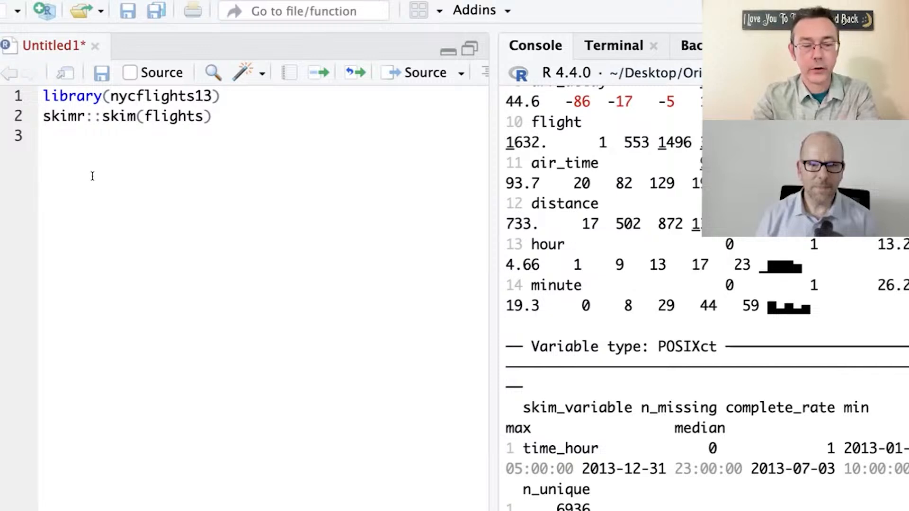
text(flights)
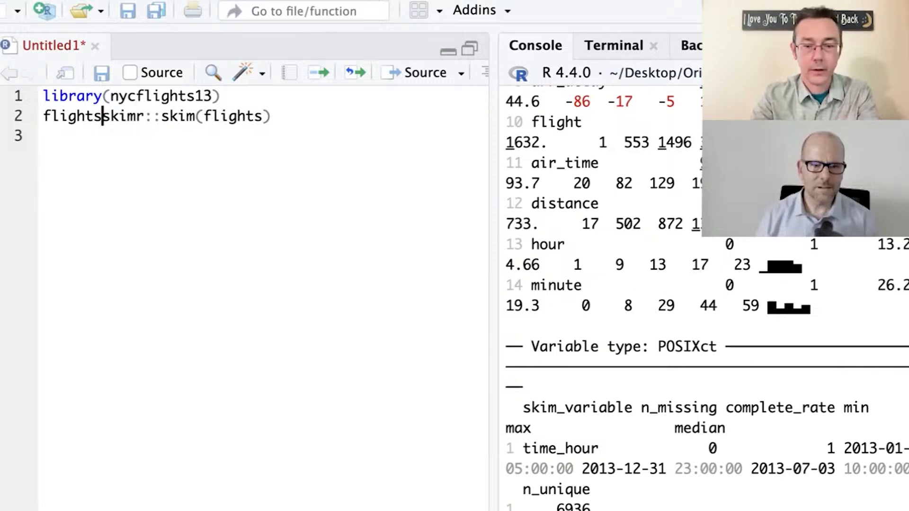
text(_skimmed)
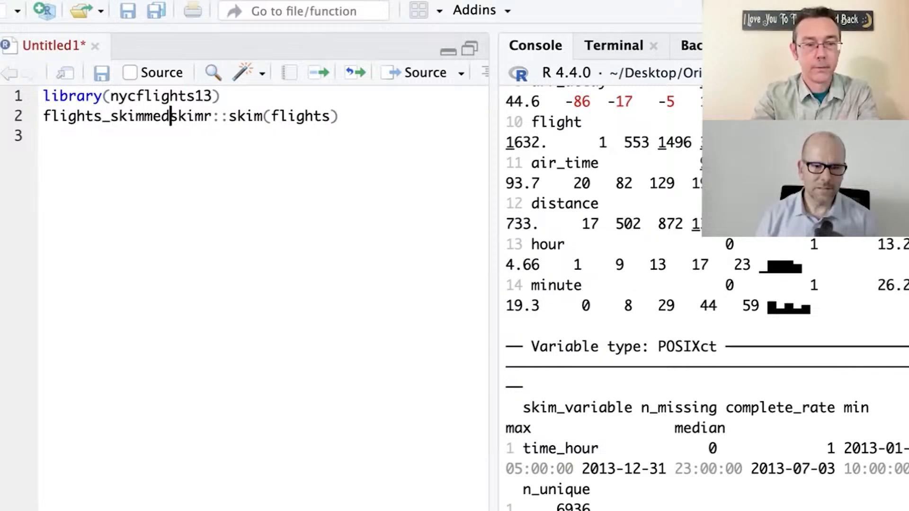
text(<-)
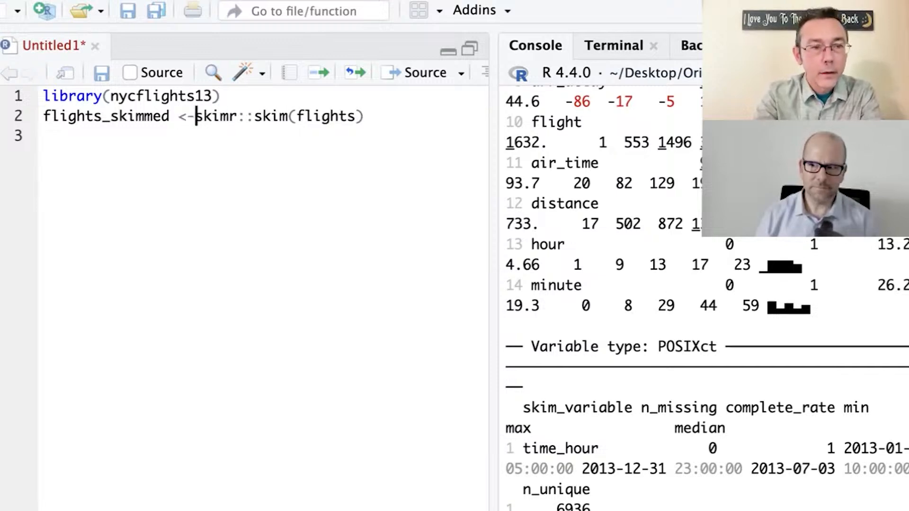
text(V)
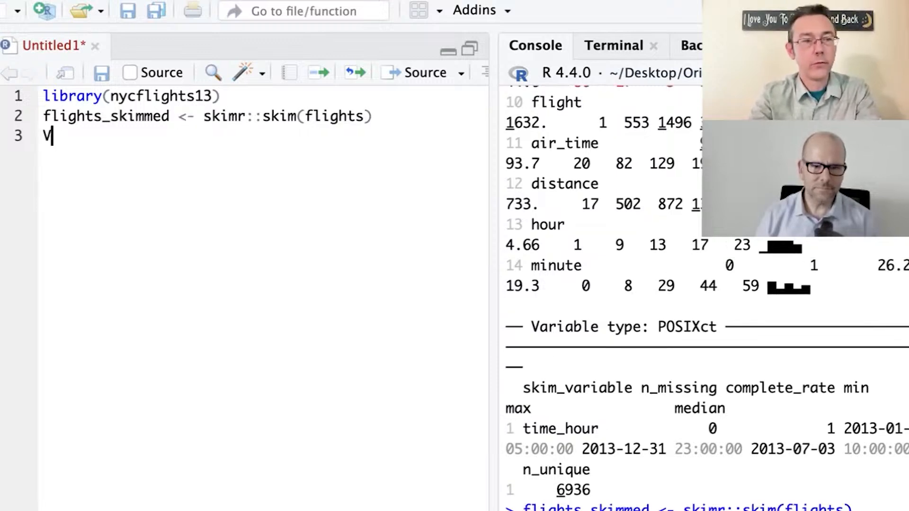
text(iew(flig)
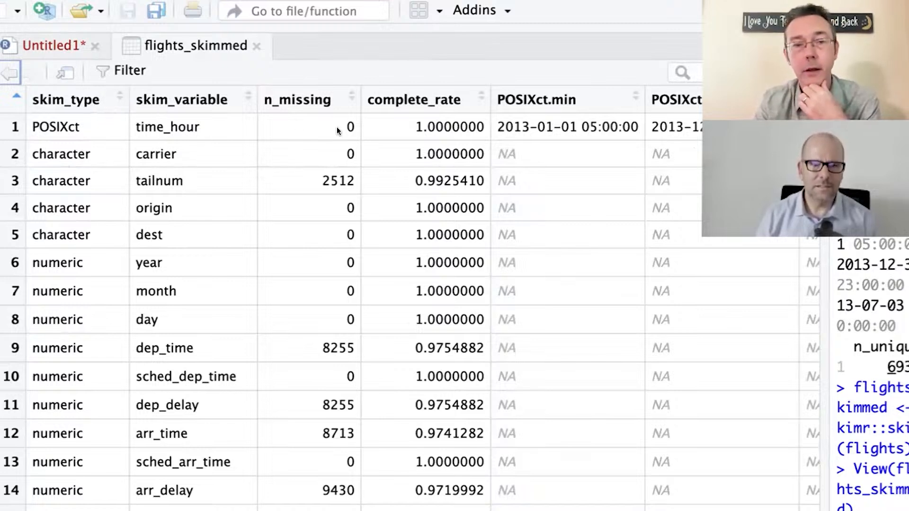
scroll(right, 3)
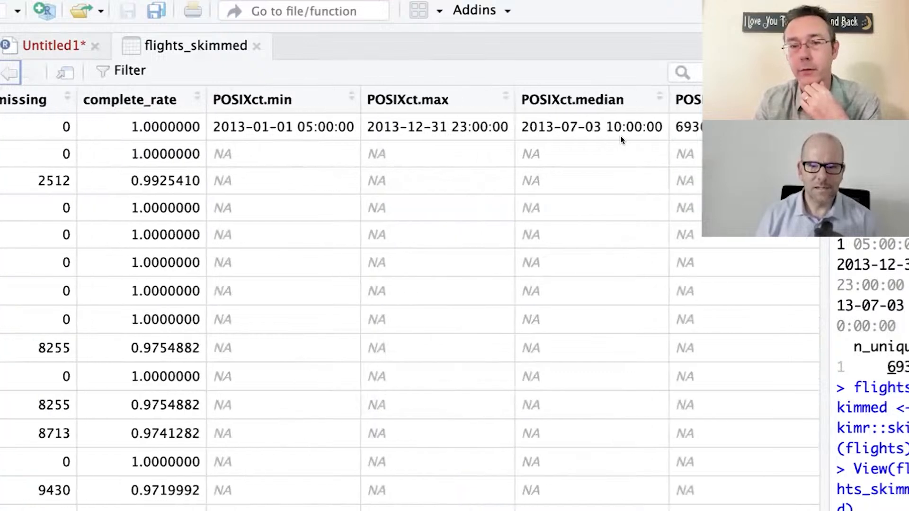
scroll(right, 3)
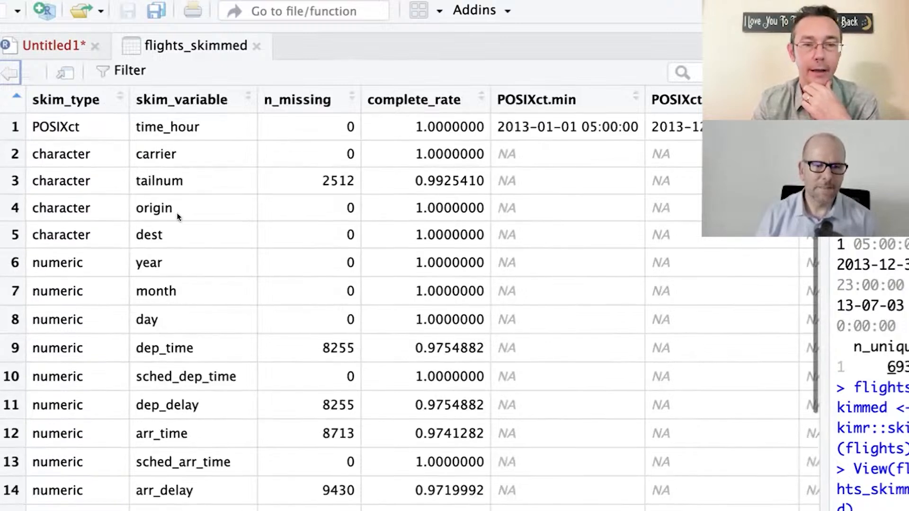
mouse_move(410, 248)
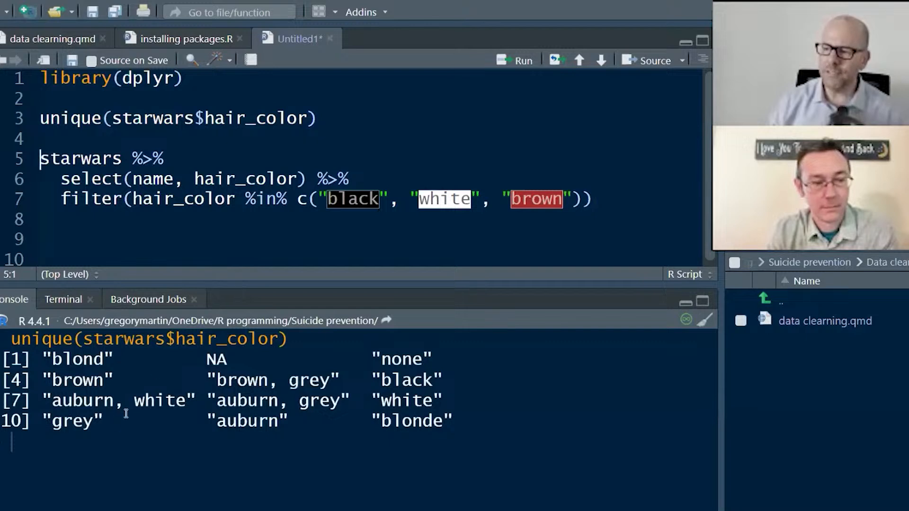
mouse_move(282, 449)
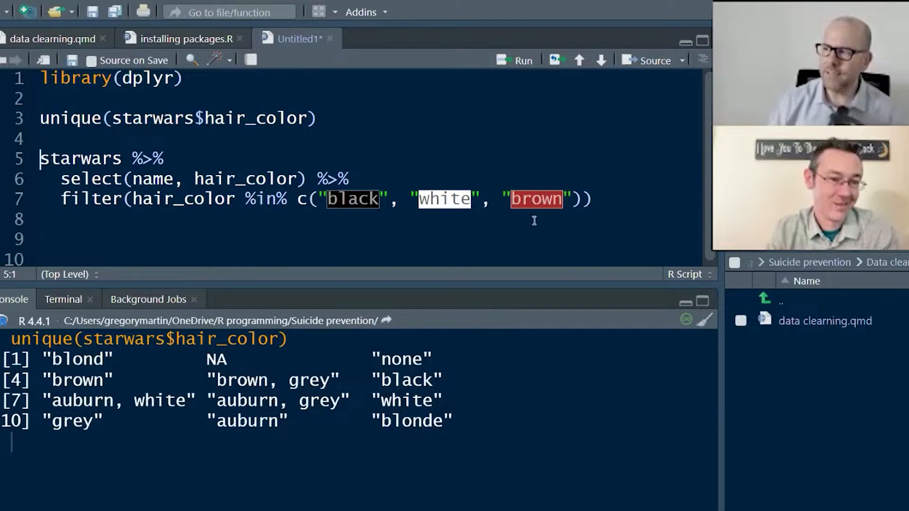
mouse_move(600, 201)
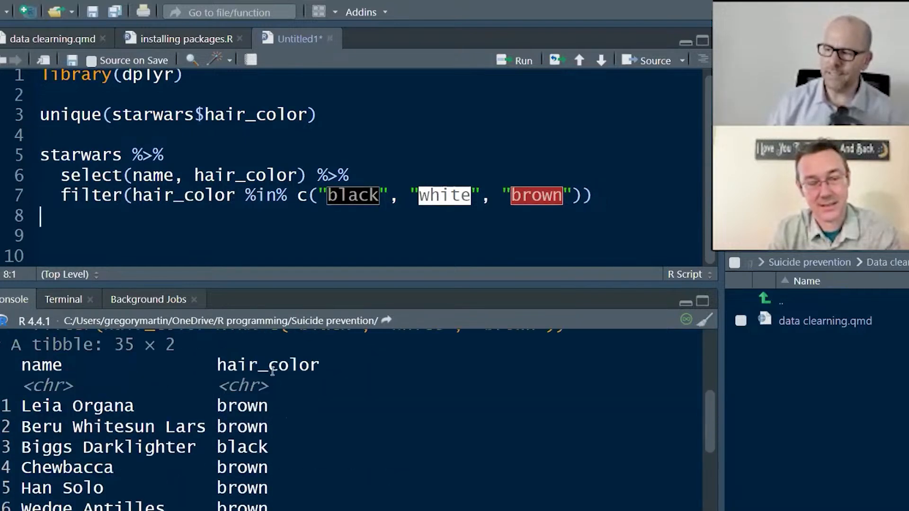
- Scroll the Console to see the filtered starwars tibble, starting with Yoda and Boba Fett
scroll(down, 3)
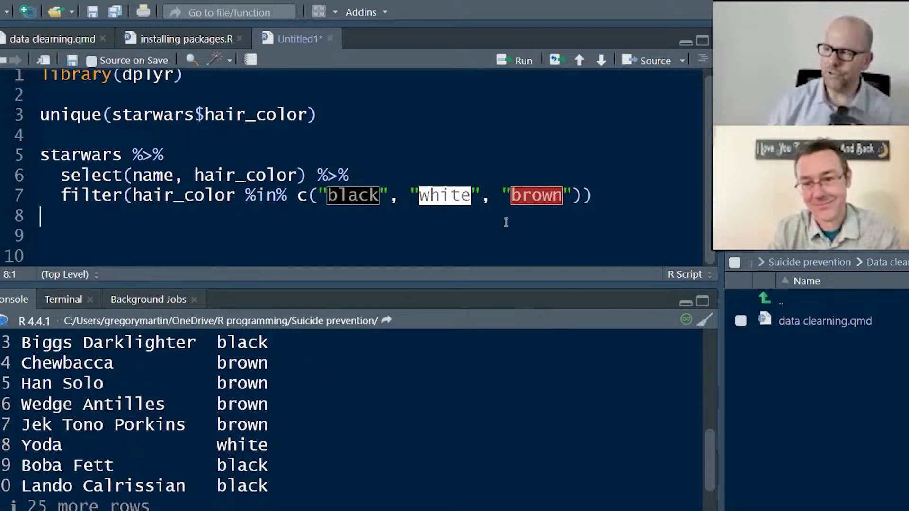